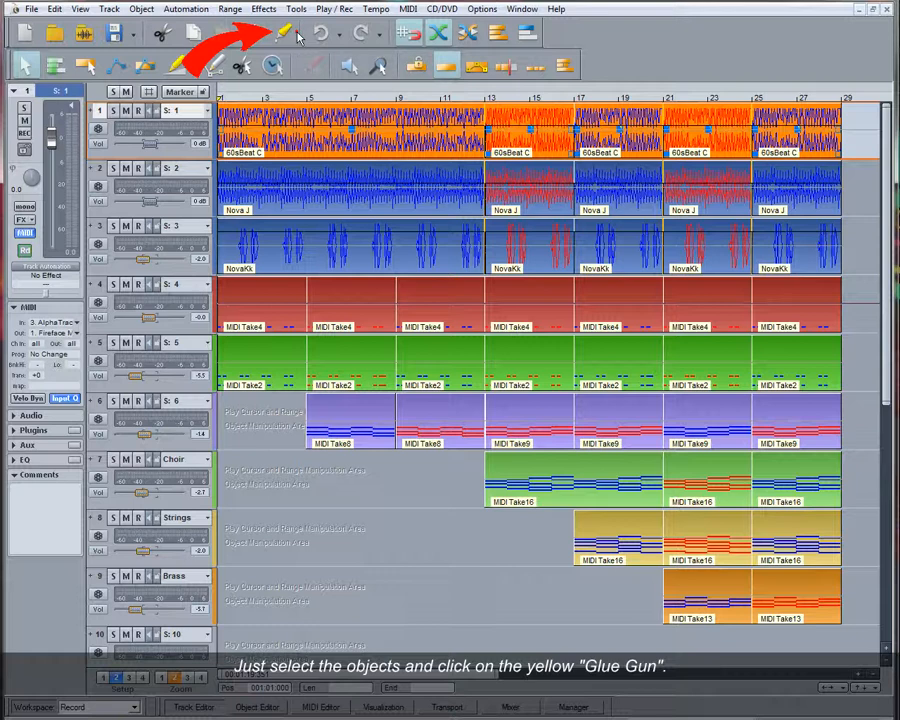
Glue track 1's 60sBeat C objects with the Glue Gun, then browse the Object menu.
{"action": "left_click", "coordinate": [280, 33]}
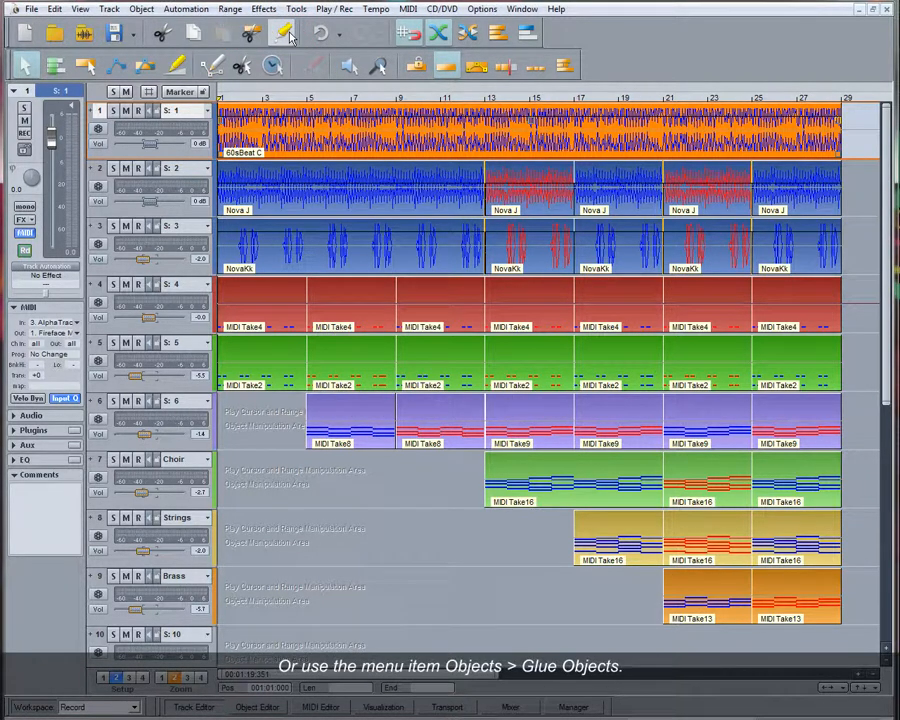
{"action": "left_click", "coordinate": [141, 9]}
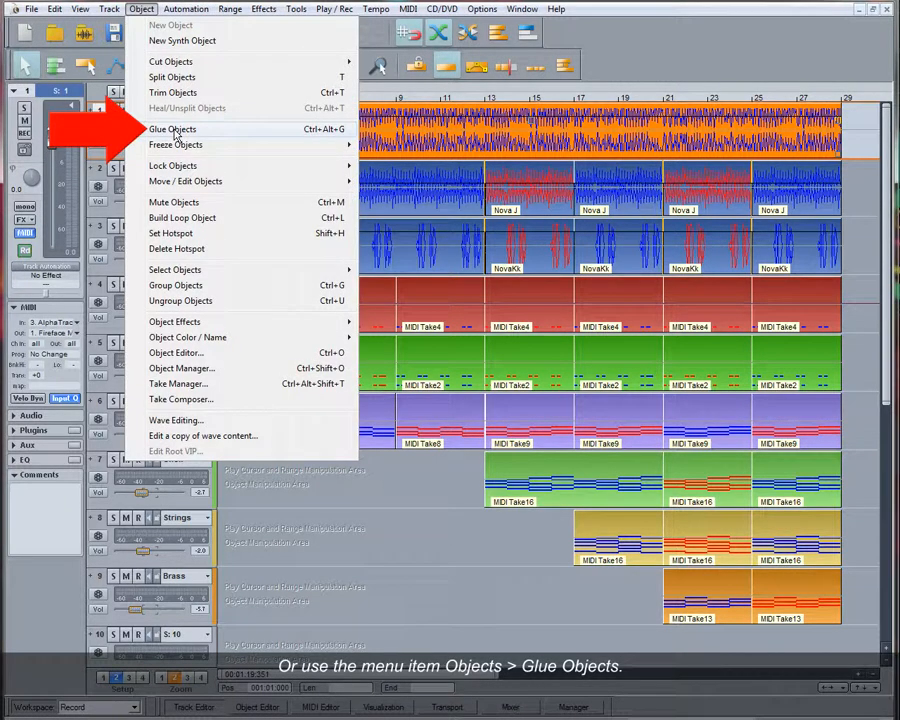
{"action": "mouse_move", "coordinate": [166, 48]}
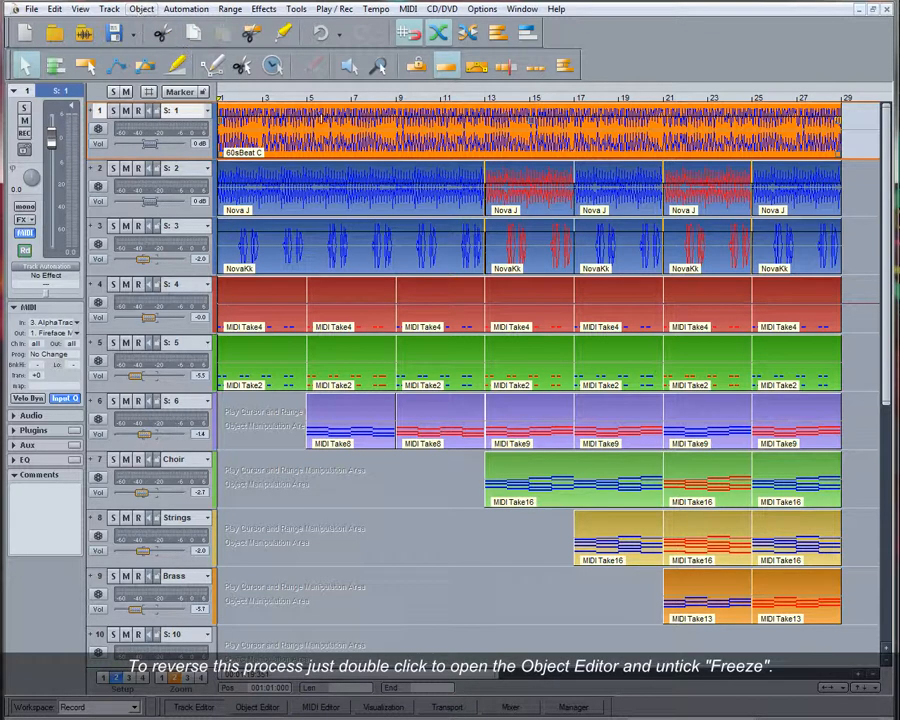
Open the Object Editor for the glued 60sBeat C object, showing Freeze ticked.
{"action": "double_click", "coordinate": [380, 135]}
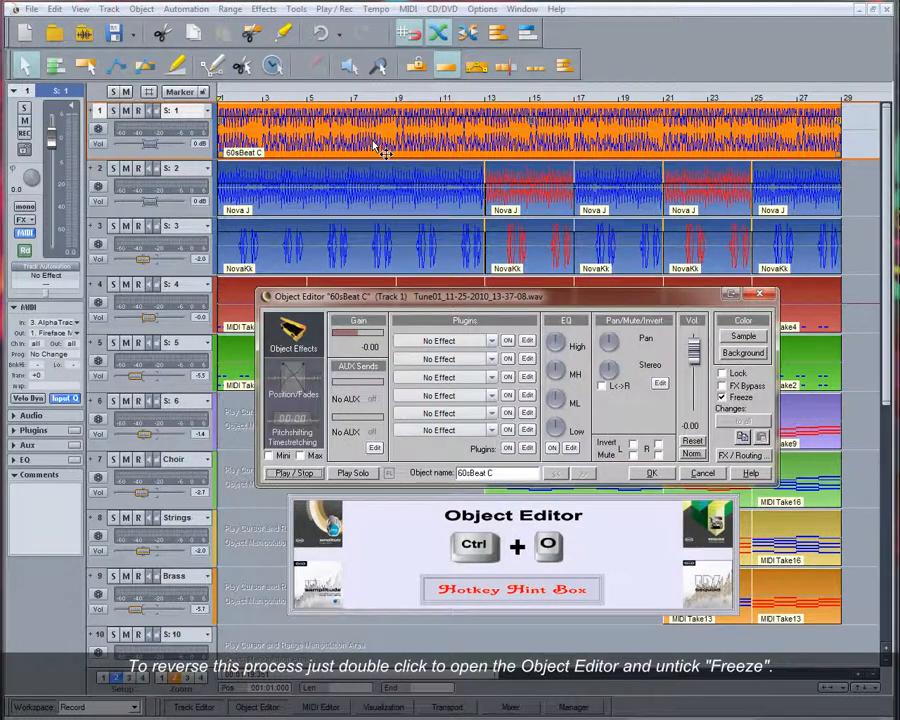